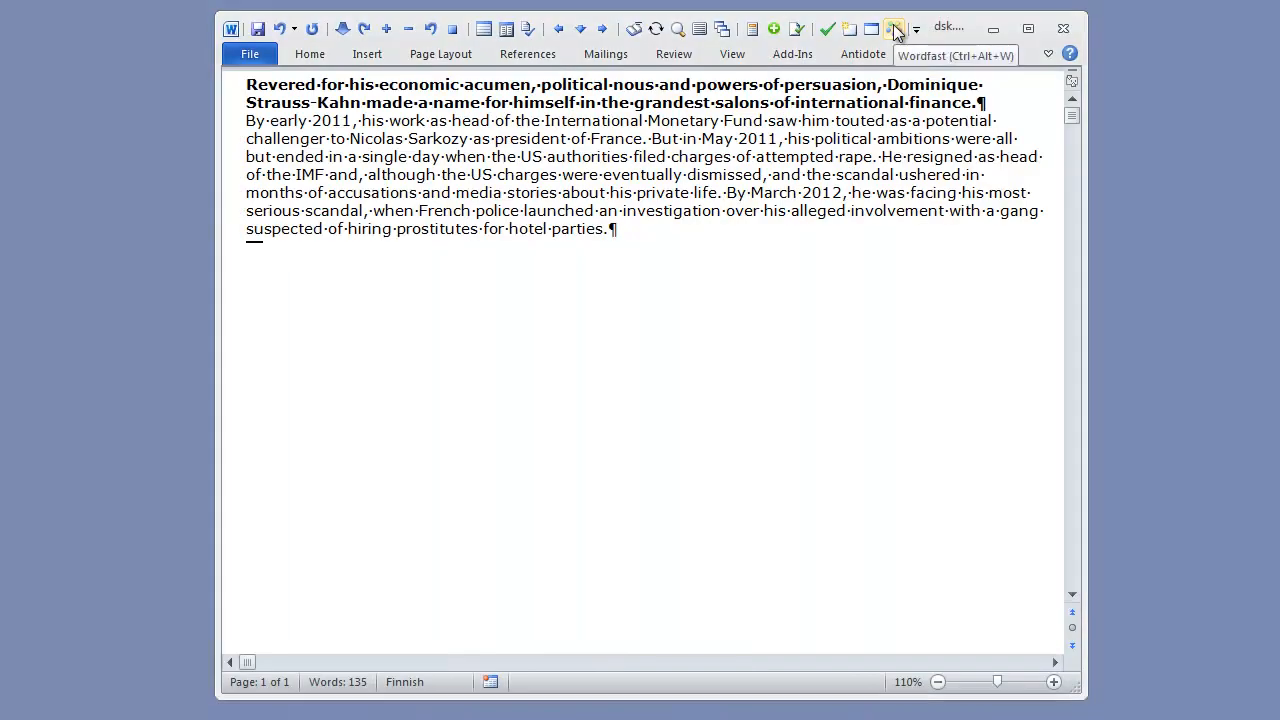
Review Wordfast's setup, AutoComplete, translation memory and machine-translation provider settings.
{"action": "left_click", "coordinate": [894, 28]}
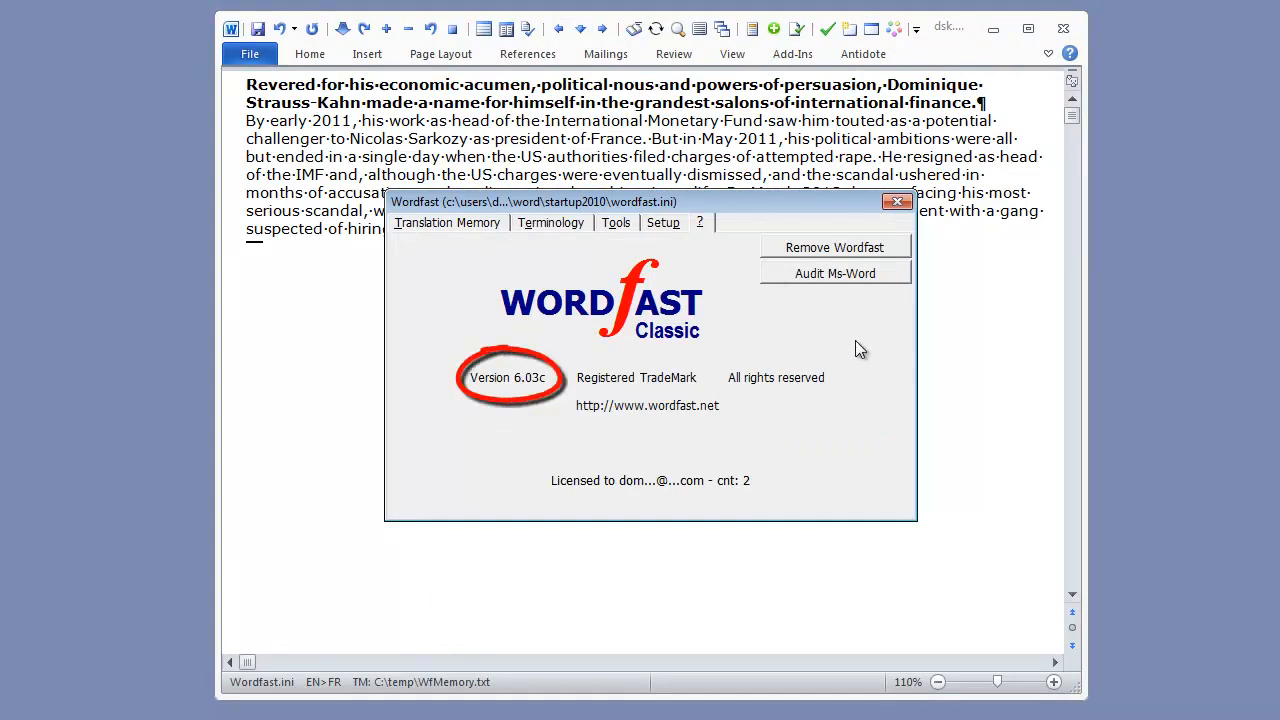
{"action": "left_click", "coordinate": [663, 222]}
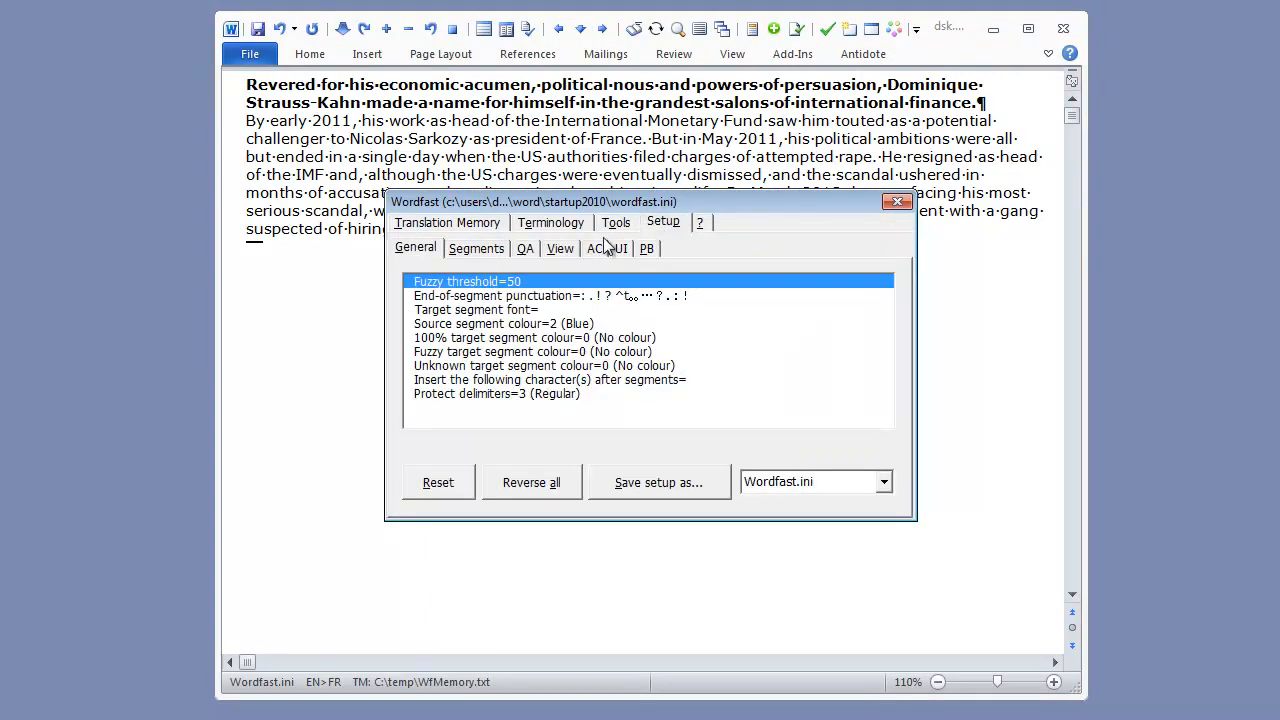
{"action": "left_click", "coordinate": [594, 248]}
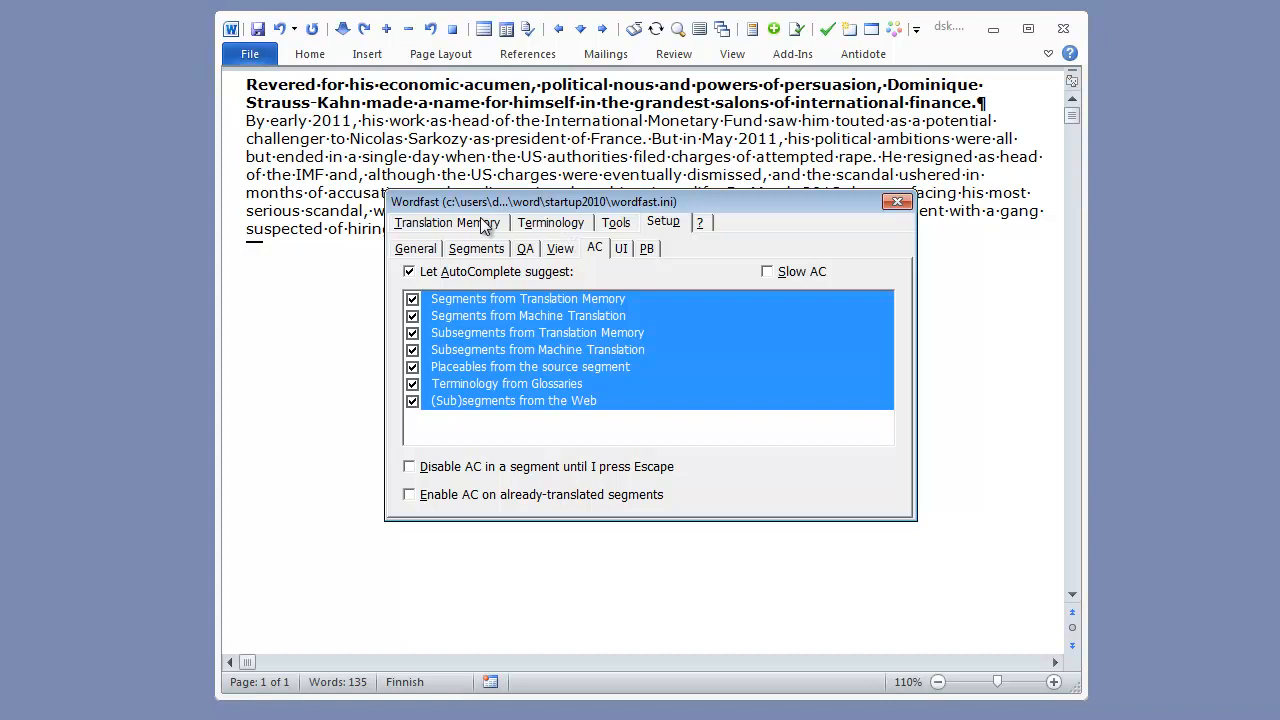
{"action": "left_click", "coordinate": [447, 221]}
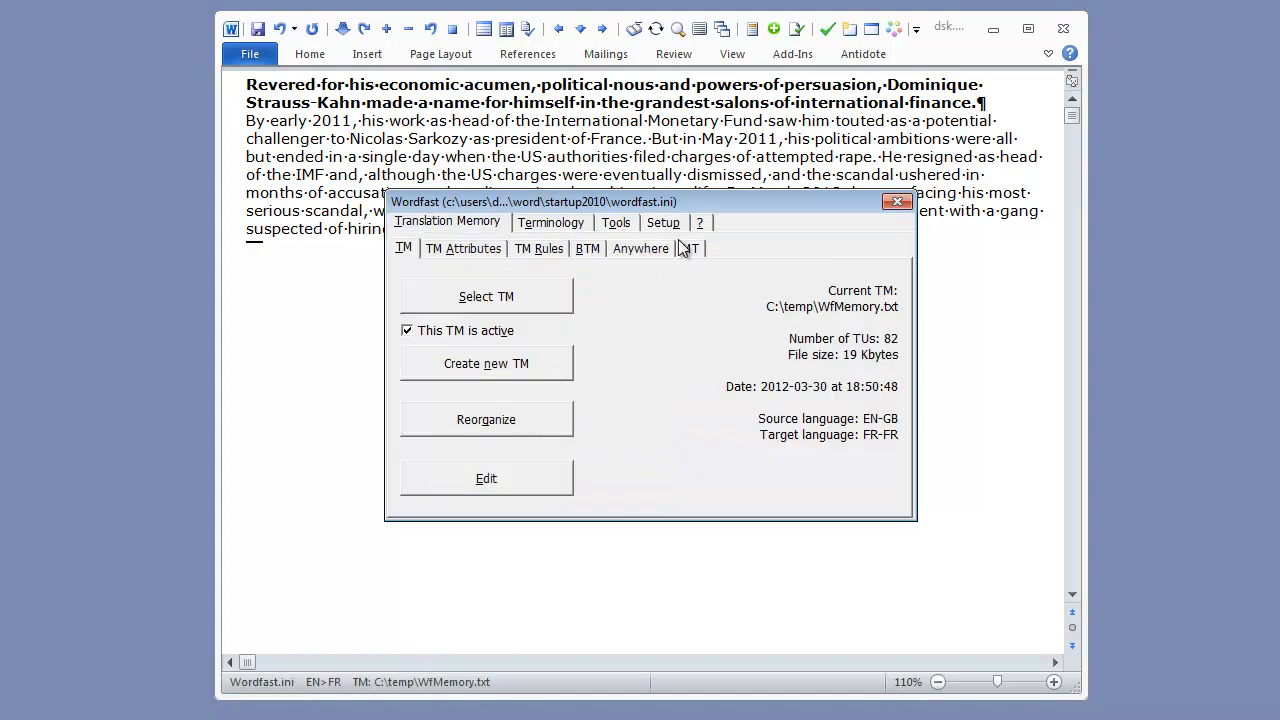
{"action": "left_click", "coordinate": [690, 248]}
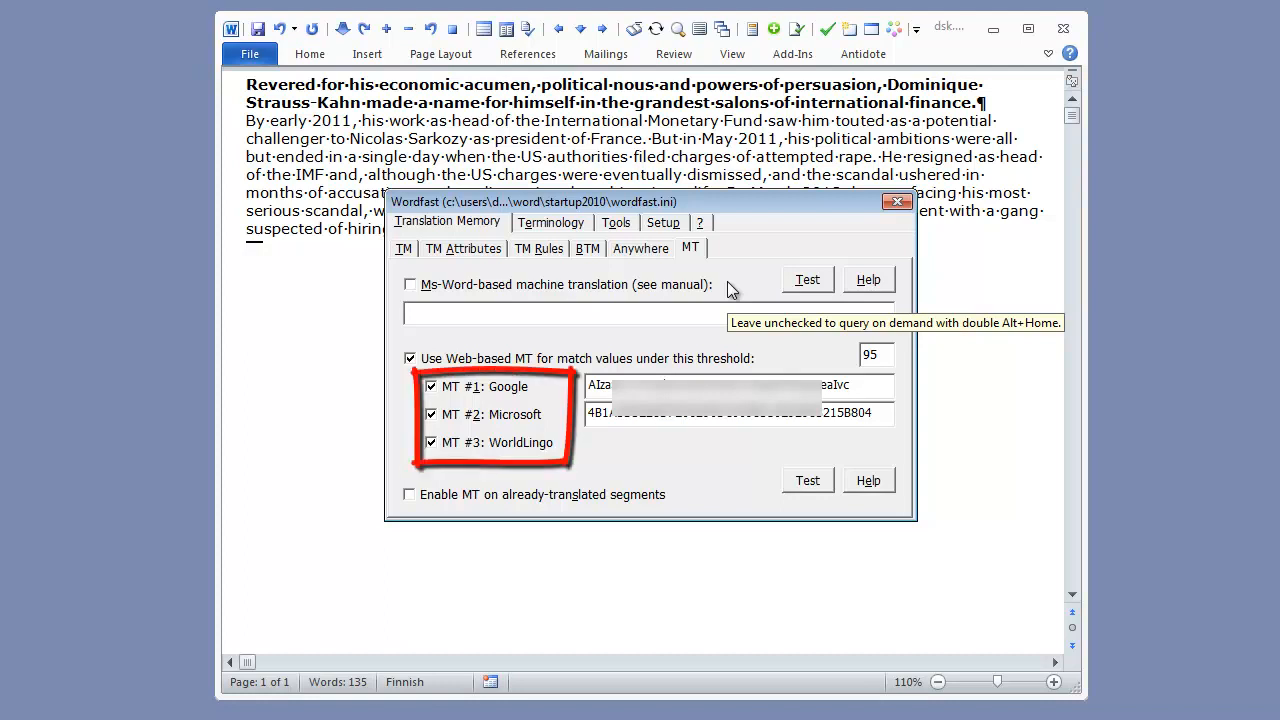
{"action": "mouse_move", "coordinate": [780, 272]}
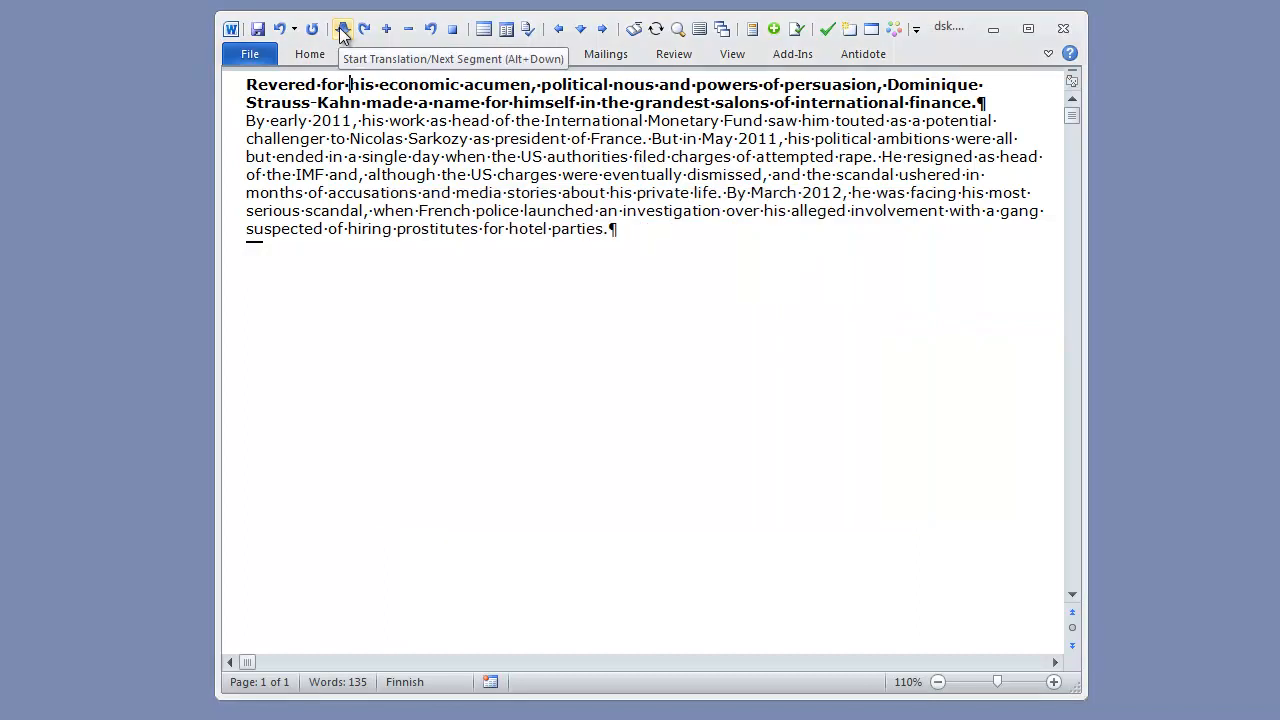
Open the first English segment with its MT1–MT3 French suggestions displayed.
{"action": "left_click", "coordinate": [342, 28]}
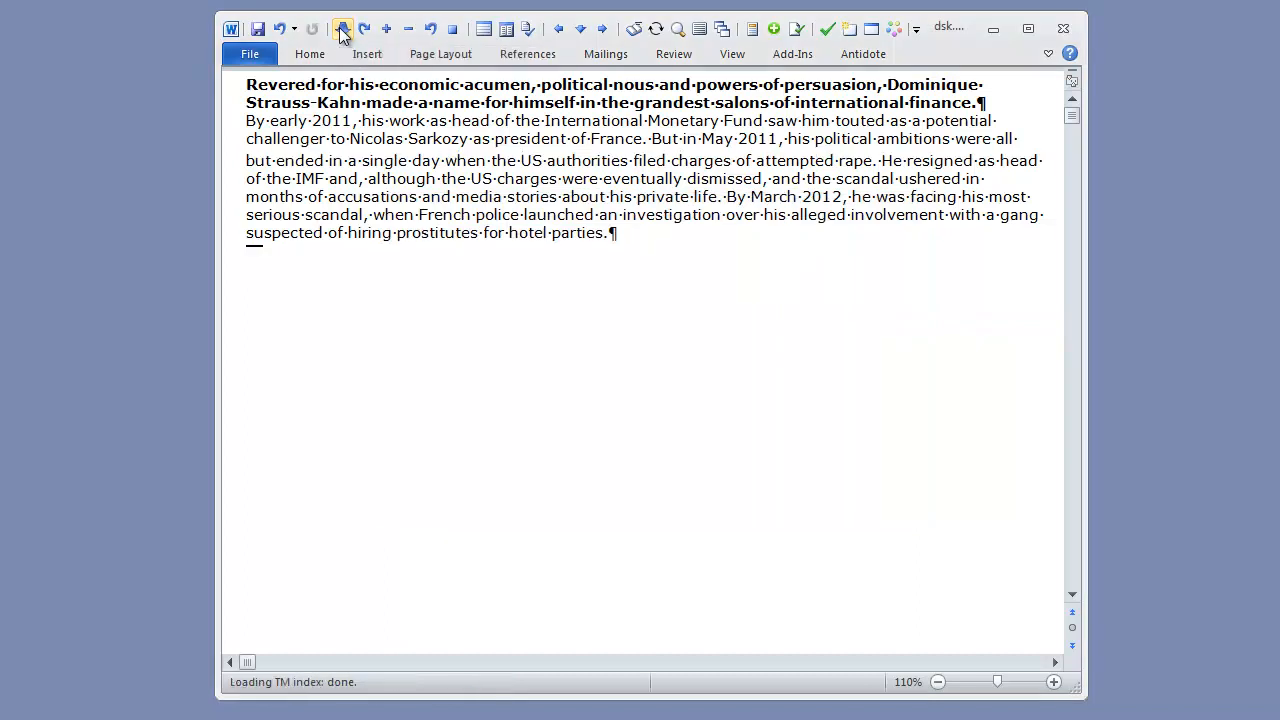
{"action": "left_click", "coordinate": [342, 28]}
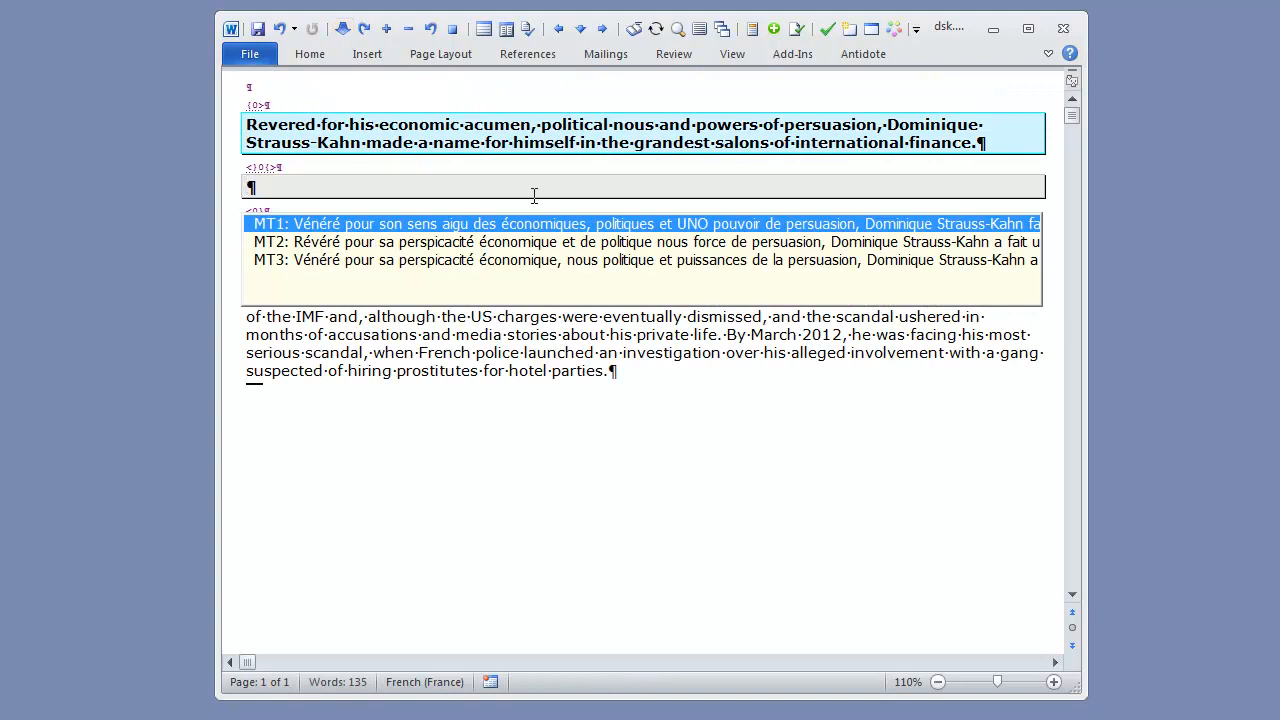
{"action": "left_click", "coordinate": [645, 241]}
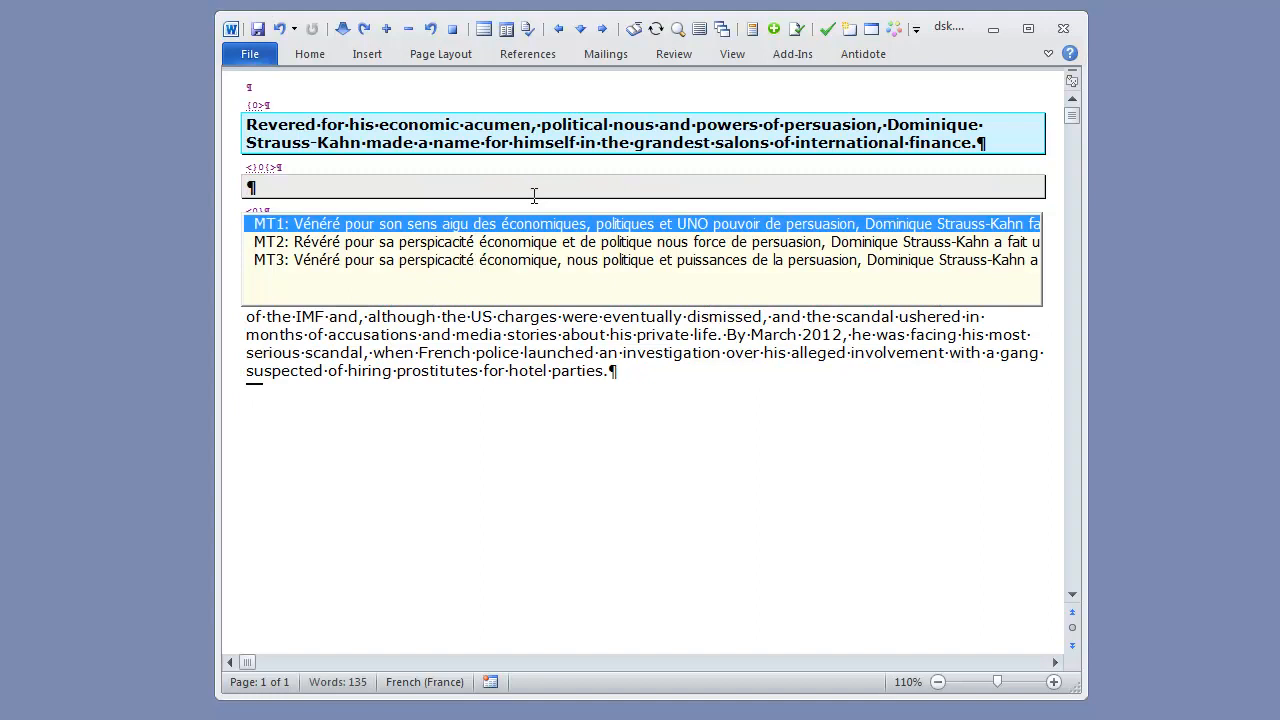
Enter 'Révéré pour sa perspicacité' via AutoComplete, then recall the MT suggestions with Home.
{"action": "type", "text": "Révé"}
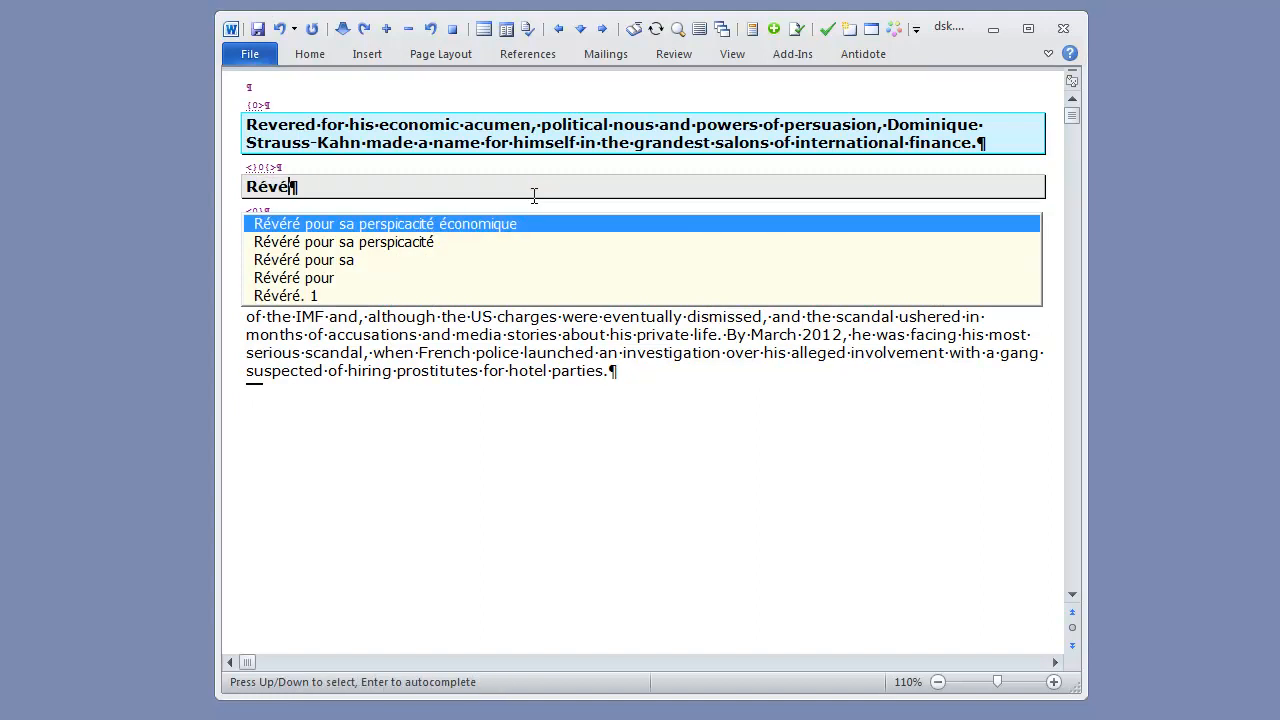
{"action": "type", "text": "ré"}
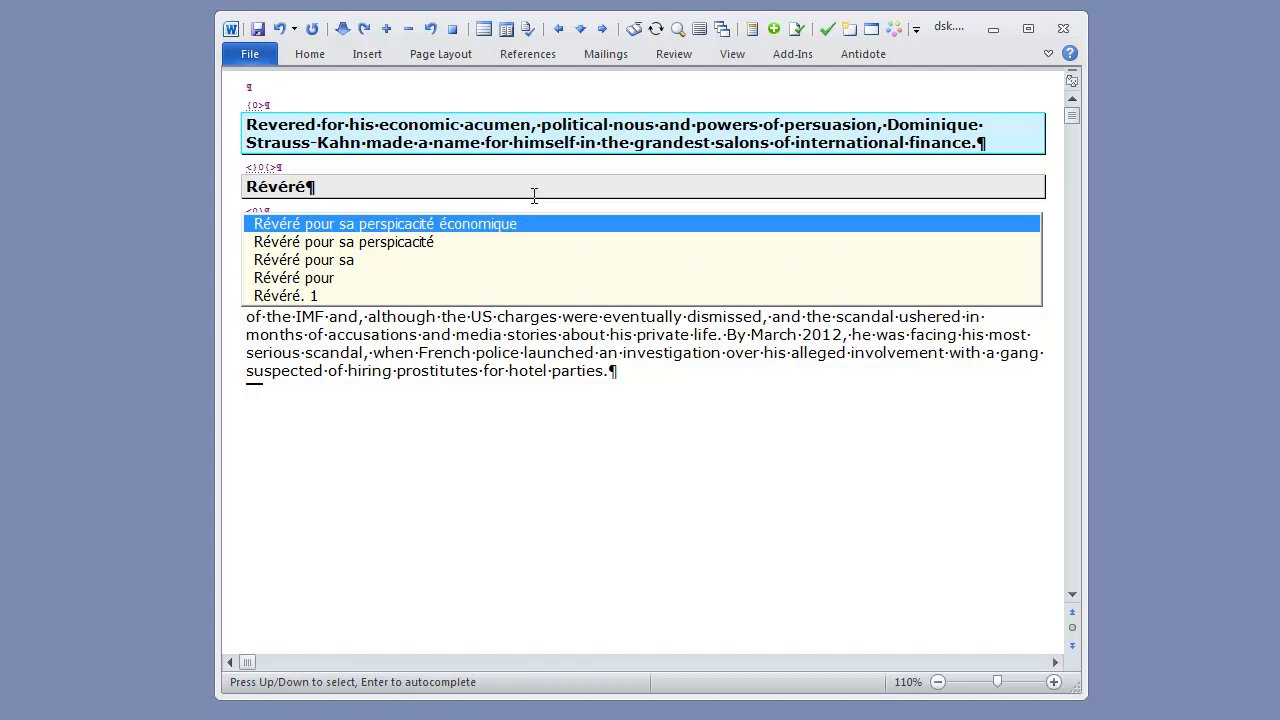
{"action": "left_click", "coordinate": [343, 241]}
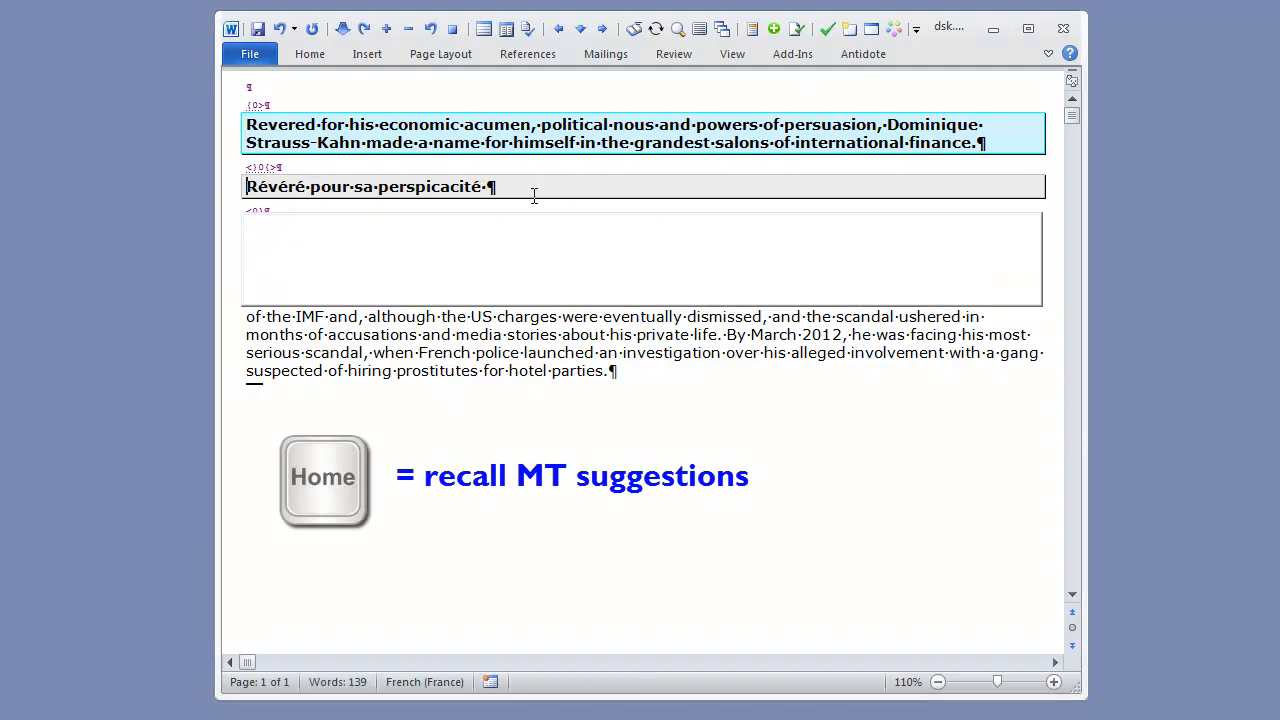
{"action": "key", "text": "Home"}
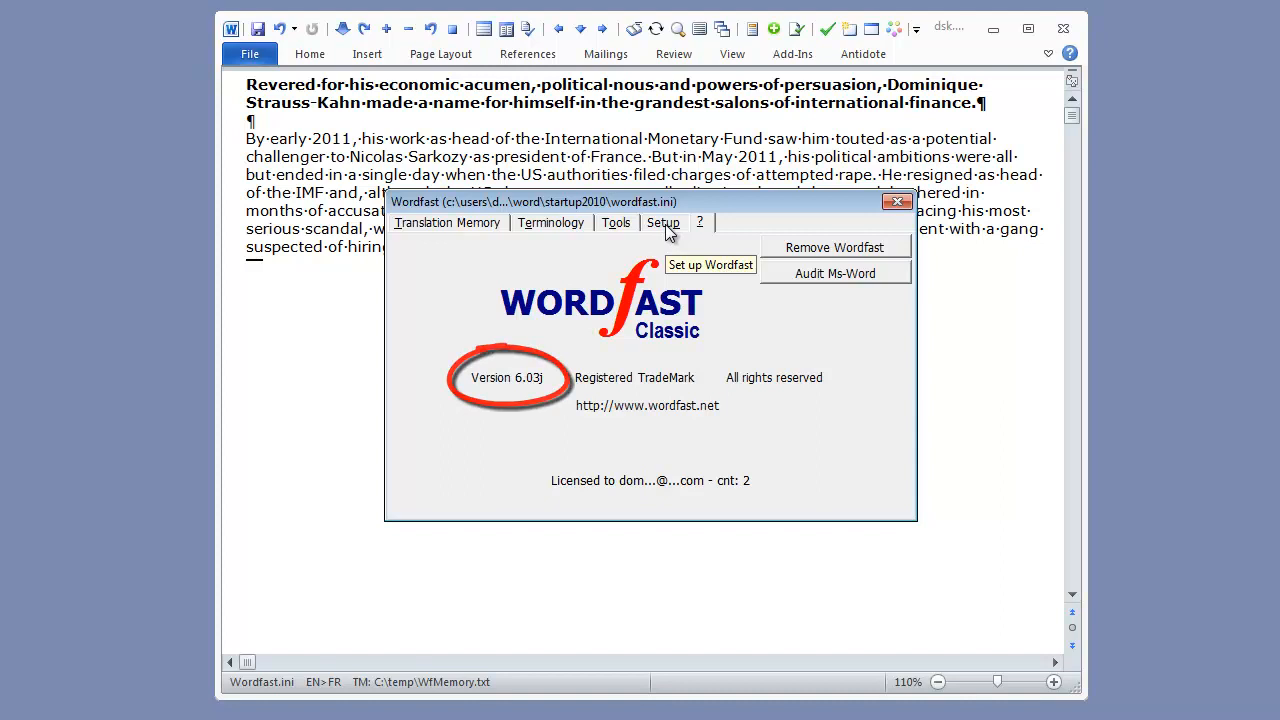
{"action": "left_click", "coordinate": [663, 222]}
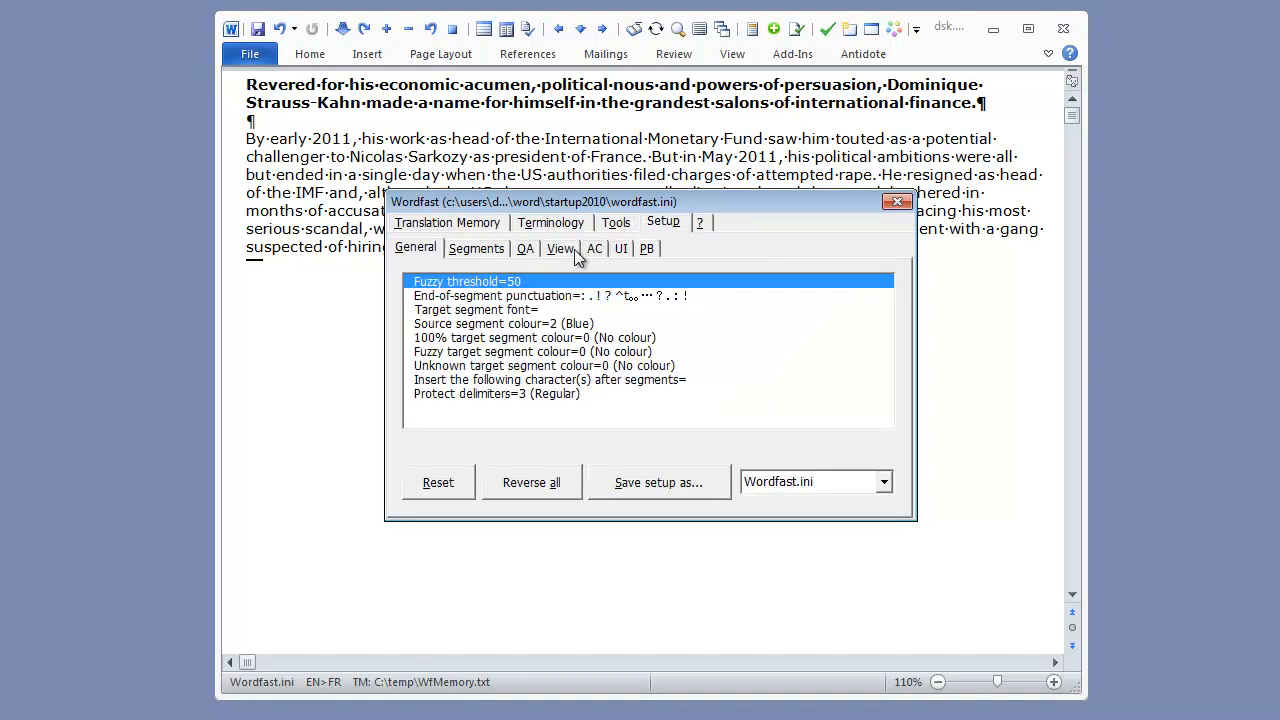
{"action": "left_click", "coordinate": [594, 248]}
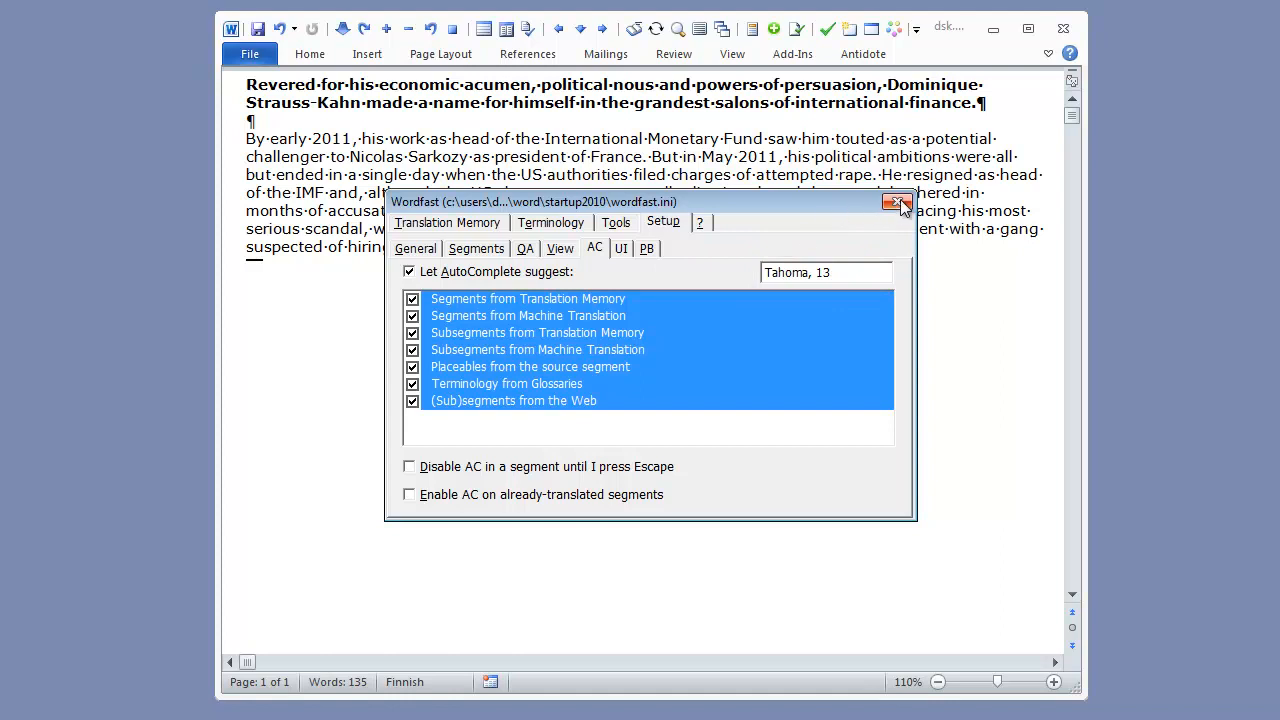
{"action": "left_click", "coordinate": [895, 202]}
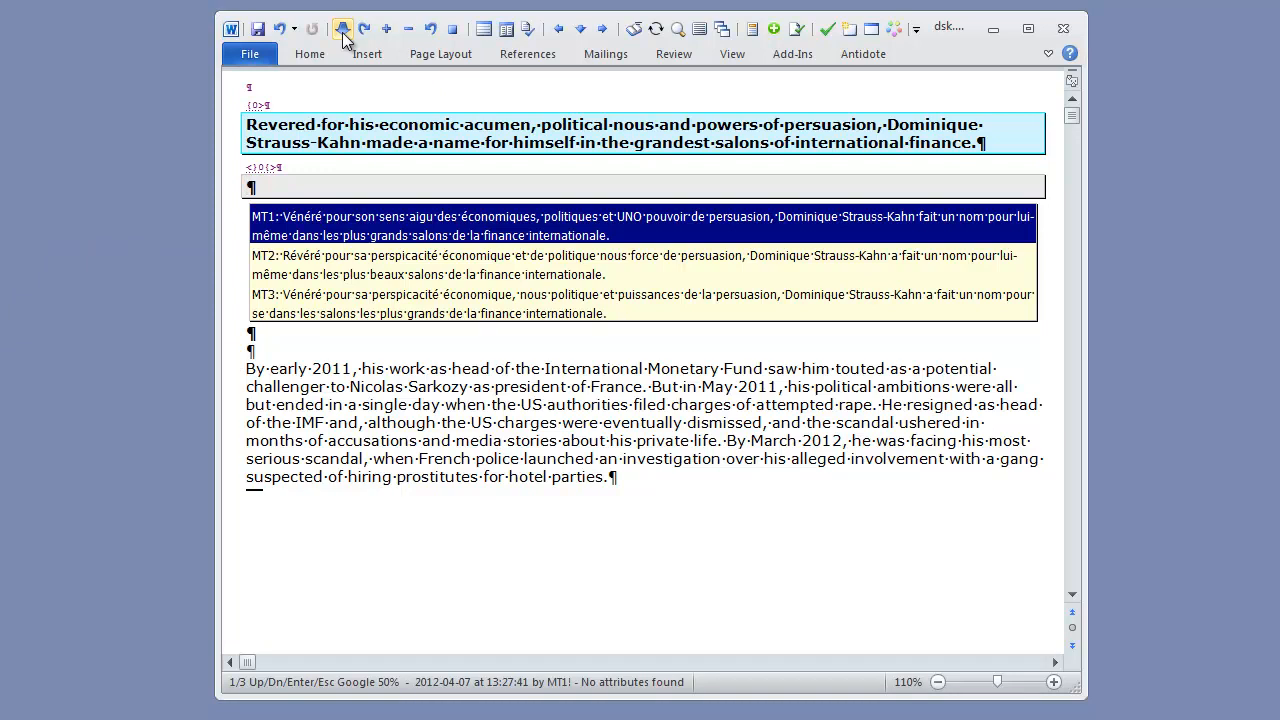
Type 'Révé' toward 'Révéré pour sa perspicacité' and bring back the three MT suggestions.
{"action": "type", "text": "R"}
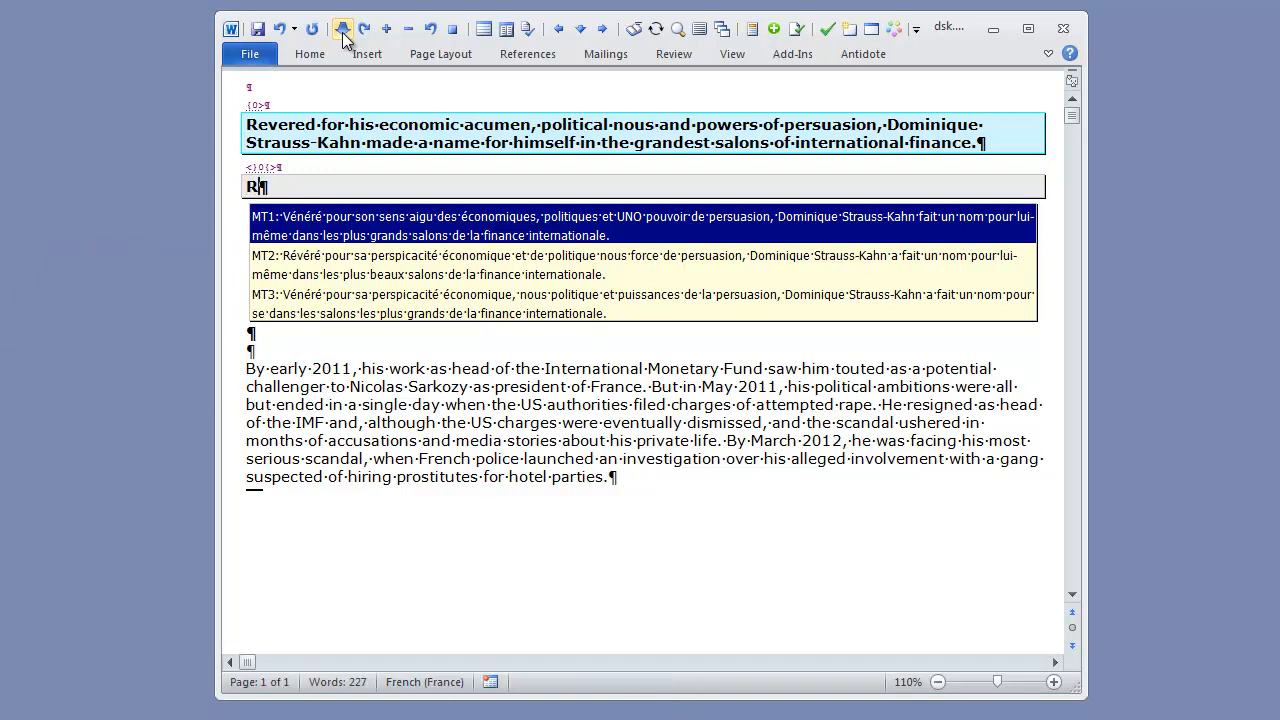
{"action": "type", "text": "évéré pour sa perspicacité"}
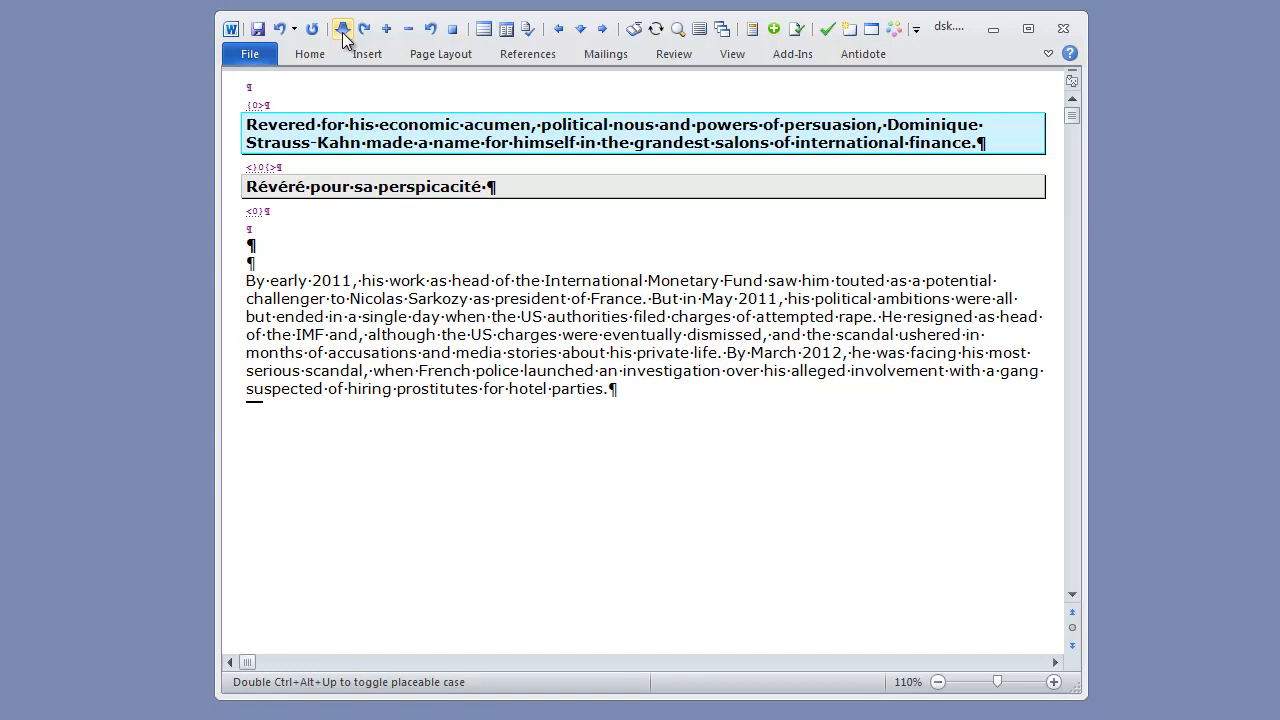
{"action": "key", "text": "Escape"}
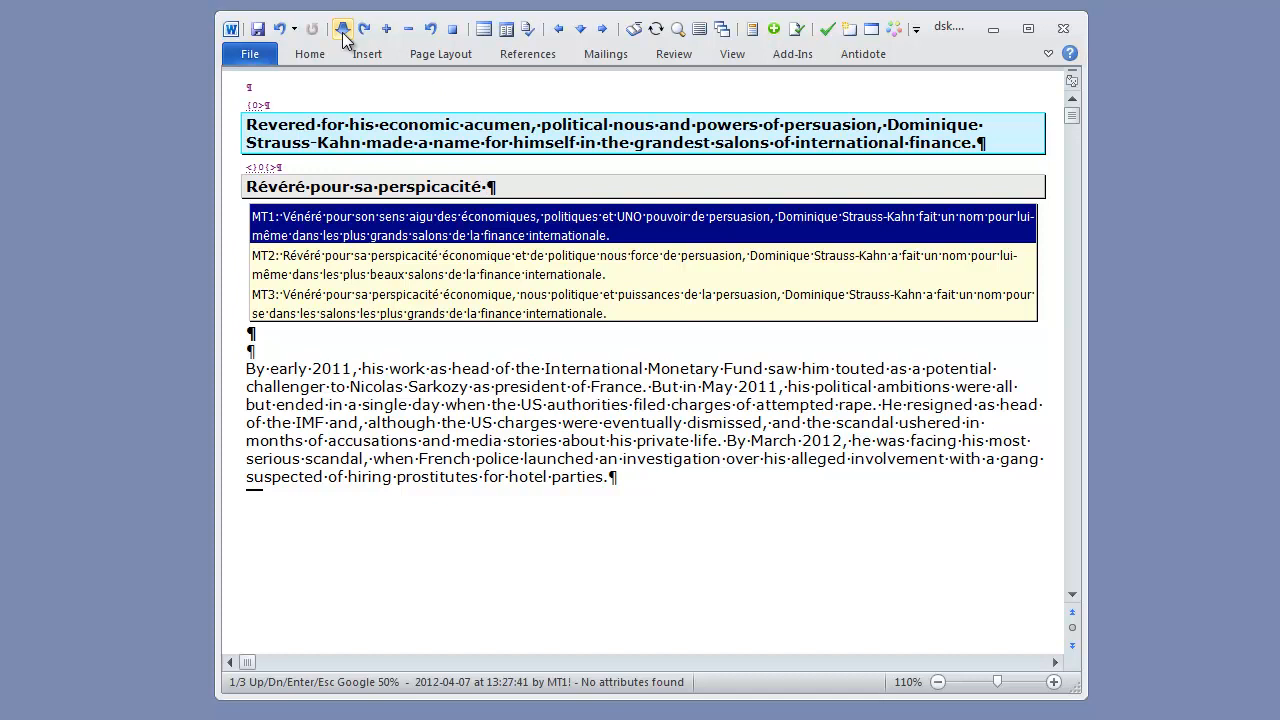
{"action": "left_click", "coordinate": [490, 187]}
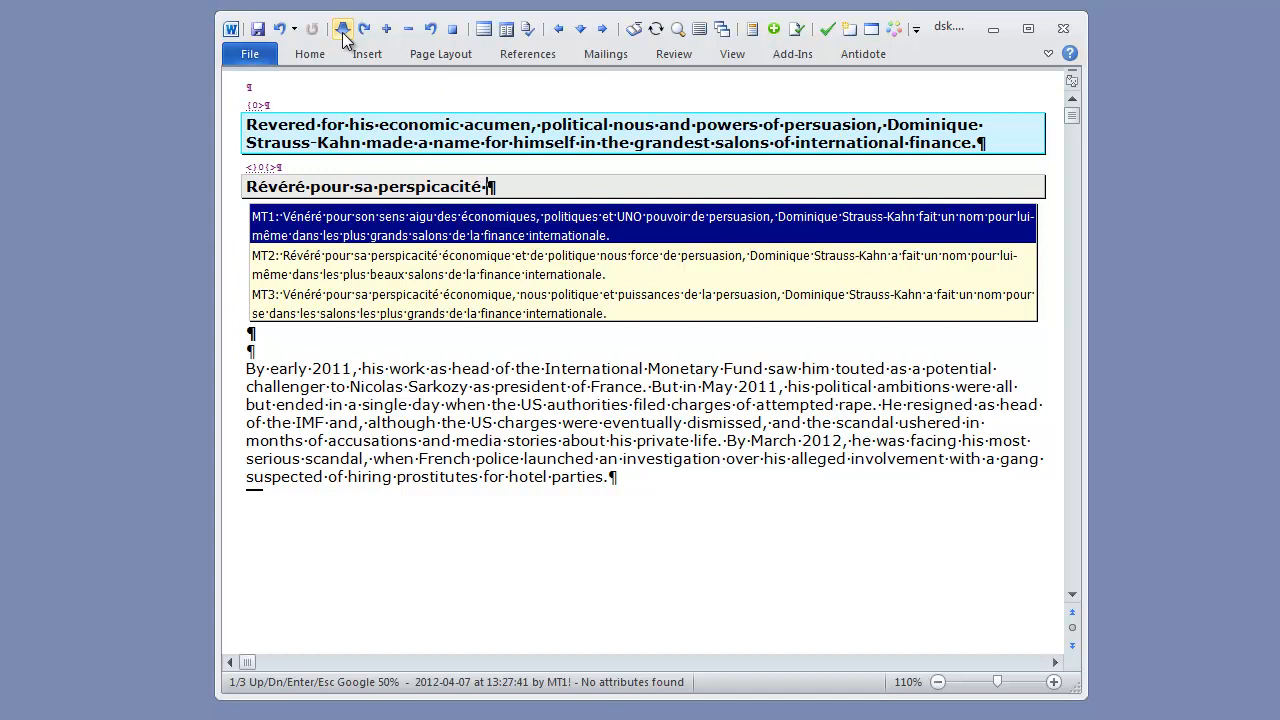